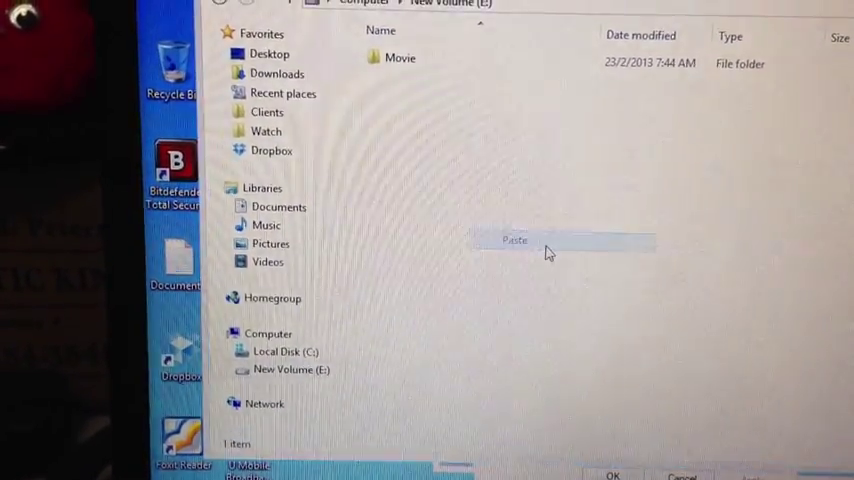
Step: Paste the 80 copied Watch items into New Volume (E:), starting the copy
{"action": "left_click", "coordinate": [515, 240]}
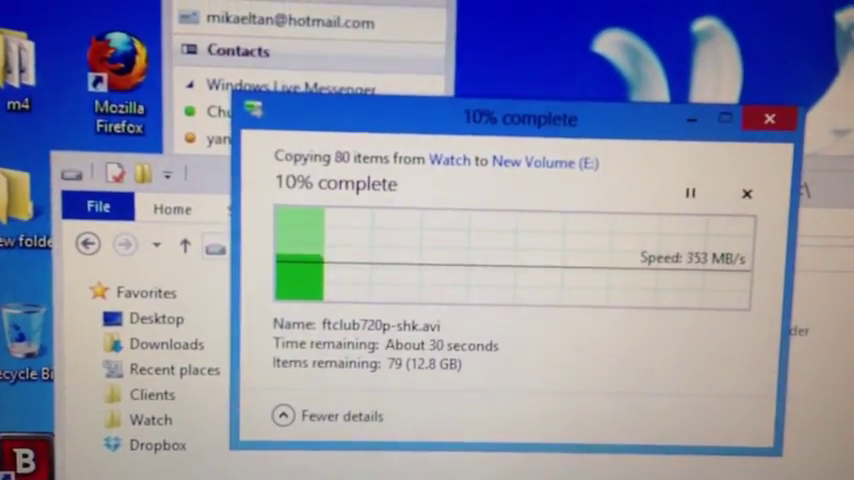